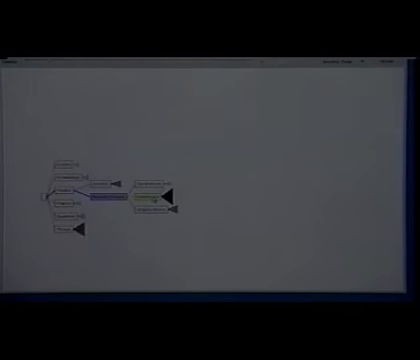
Expand the node at the end of the highlighted path, fanning out its column of roughly a dozen children
{"action": "left_click", "coordinate": [170, 200]}
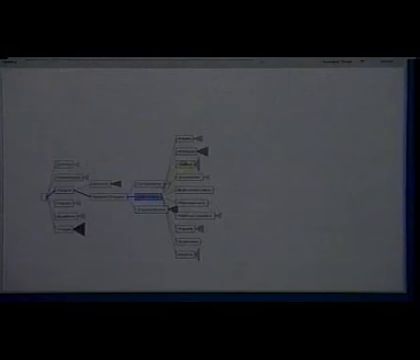